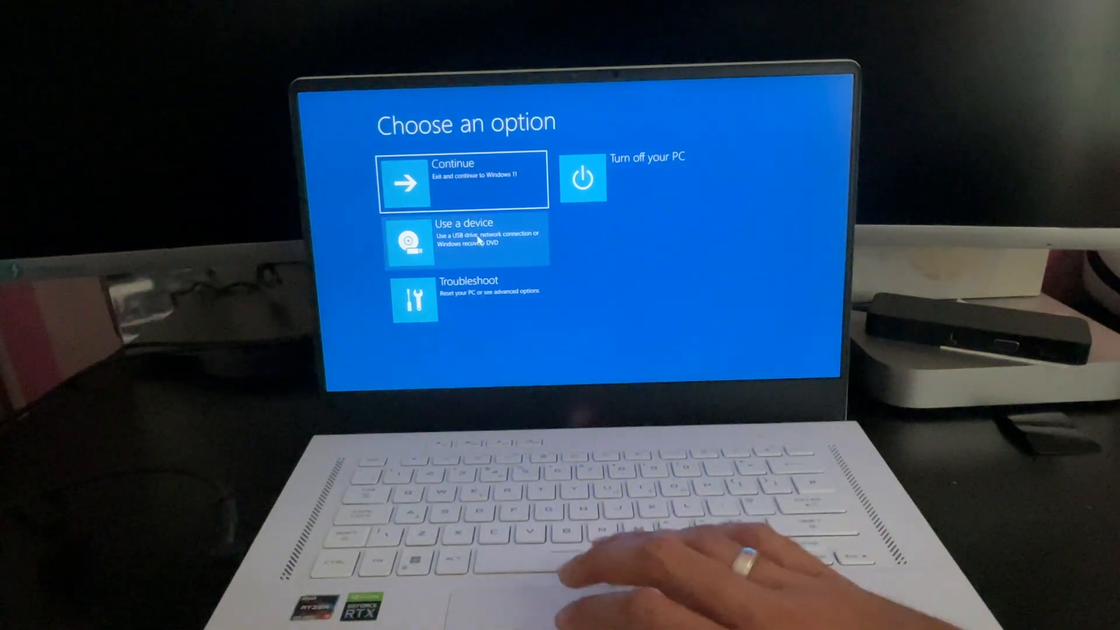
# Boot the laptop from the USB installation drive via 'Use a device'.
pyautogui.click(464, 240)
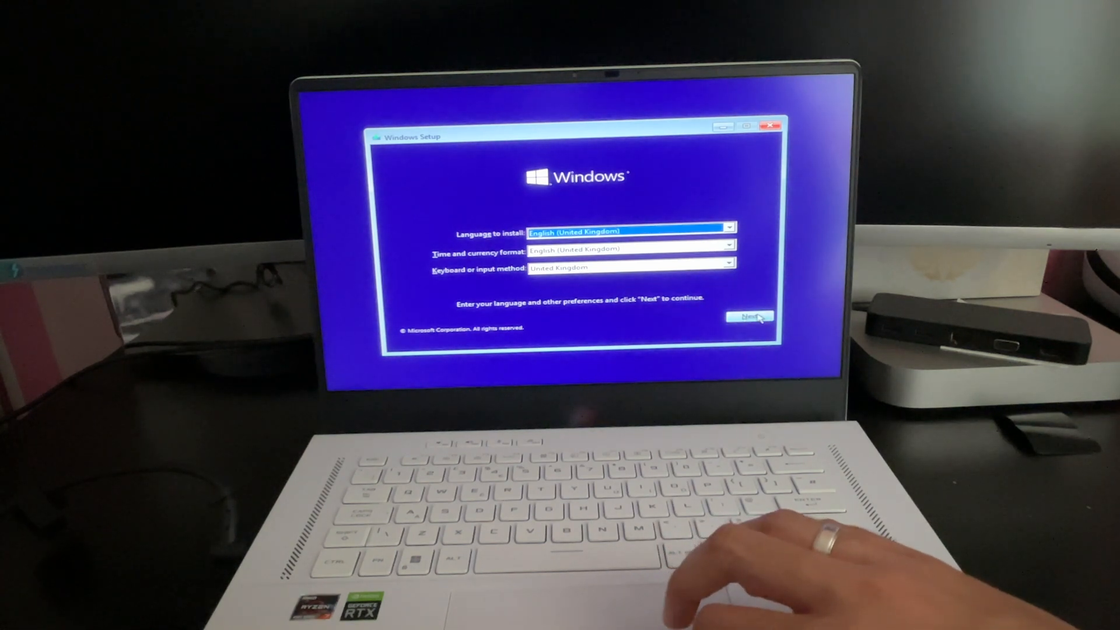
# Keep English (United Kingdom) settings and accept the licence terms to reach installation type.
pyautogui.click(748, 316)
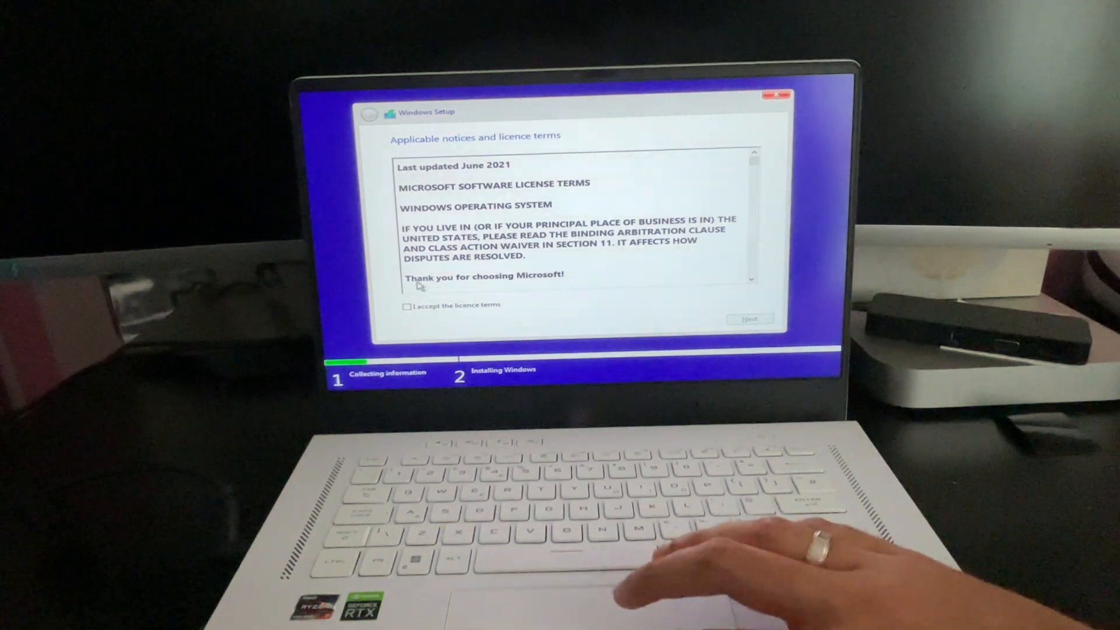
pyautogui.click(407, 306)
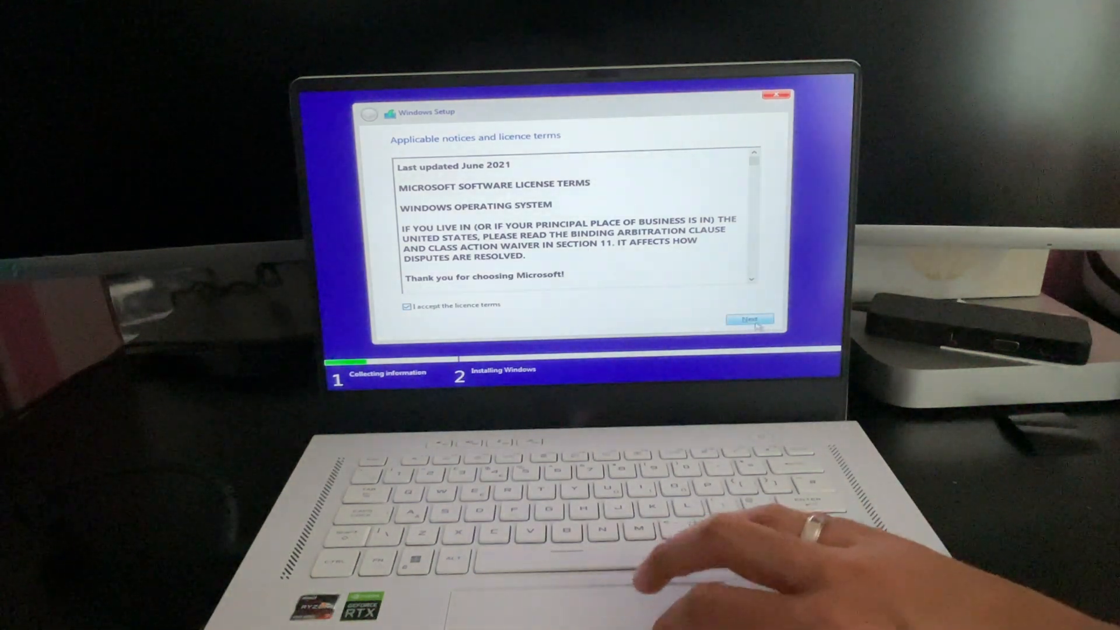
pyautogui.click(749, 319)
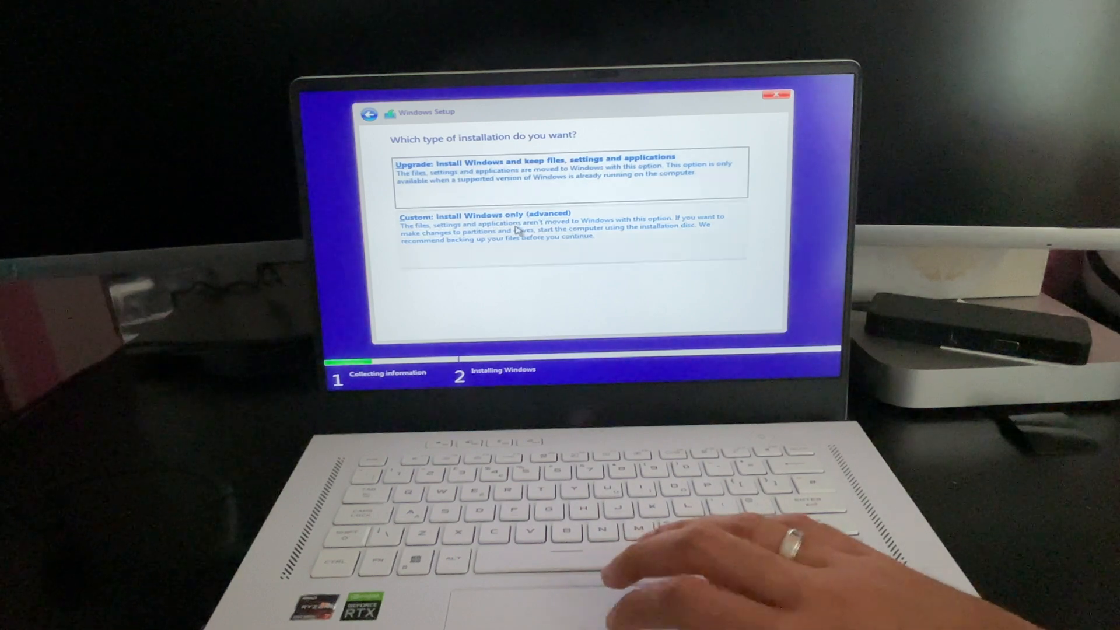
pyautogui.moveTo(700, 543)
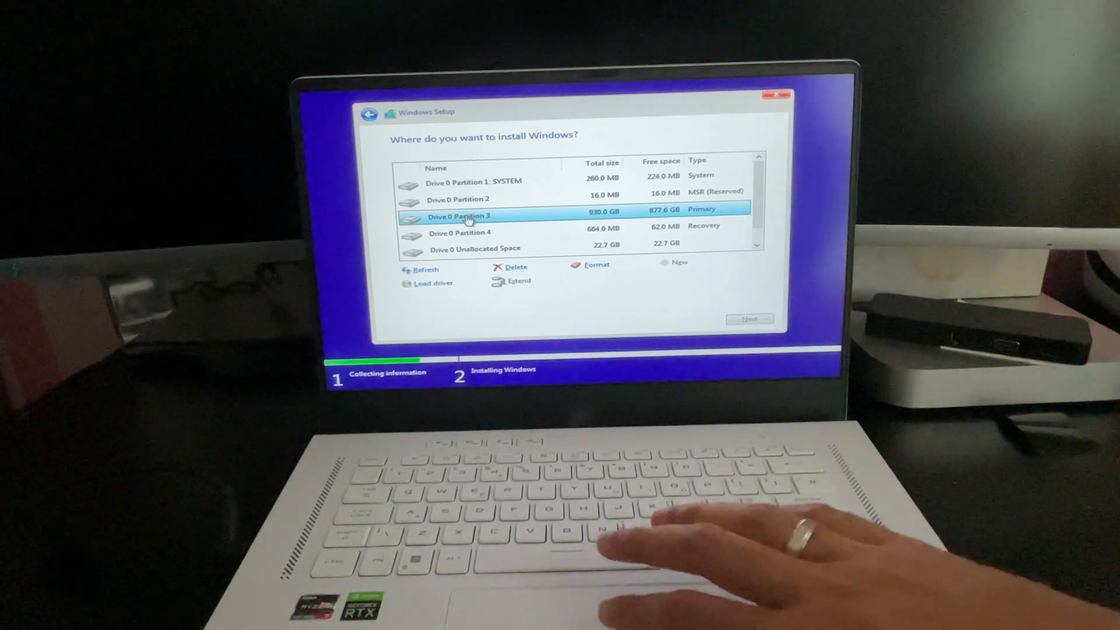
# Format Drive 0 Partition 3 and install Windows onto it.
pyautogui.click(595, 265)
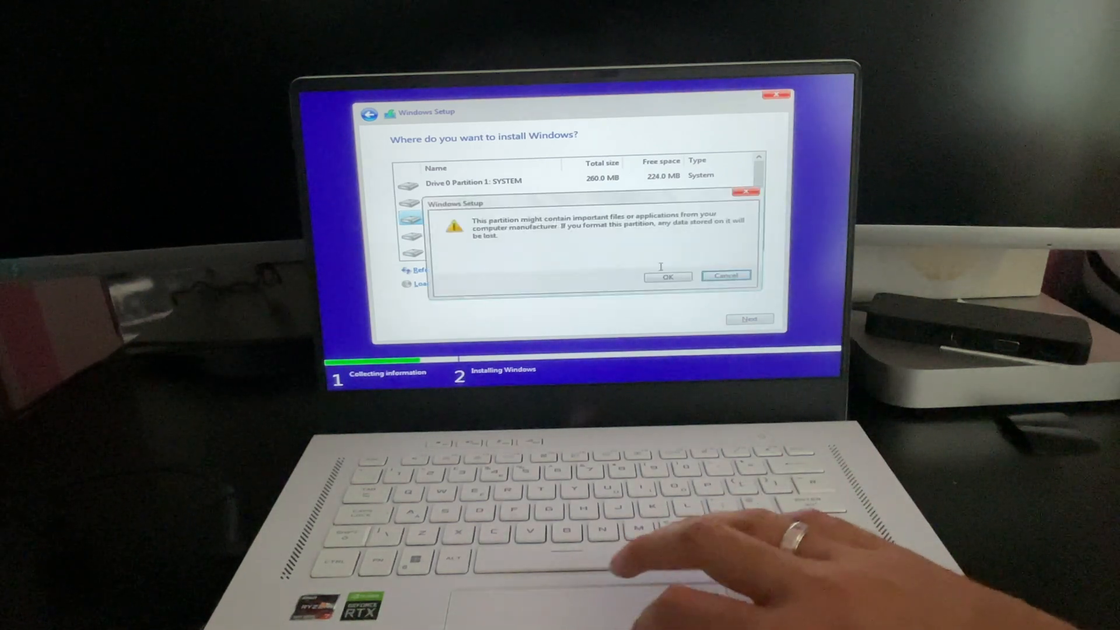
pyautogui.click(667, 276)
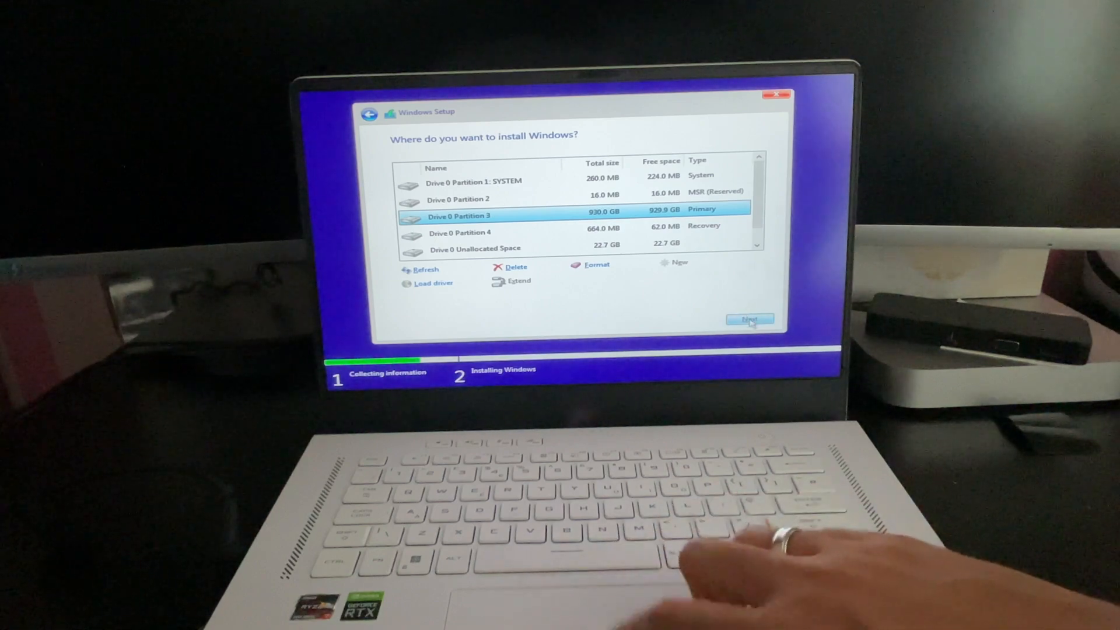
pyautogui.click(750, 319)
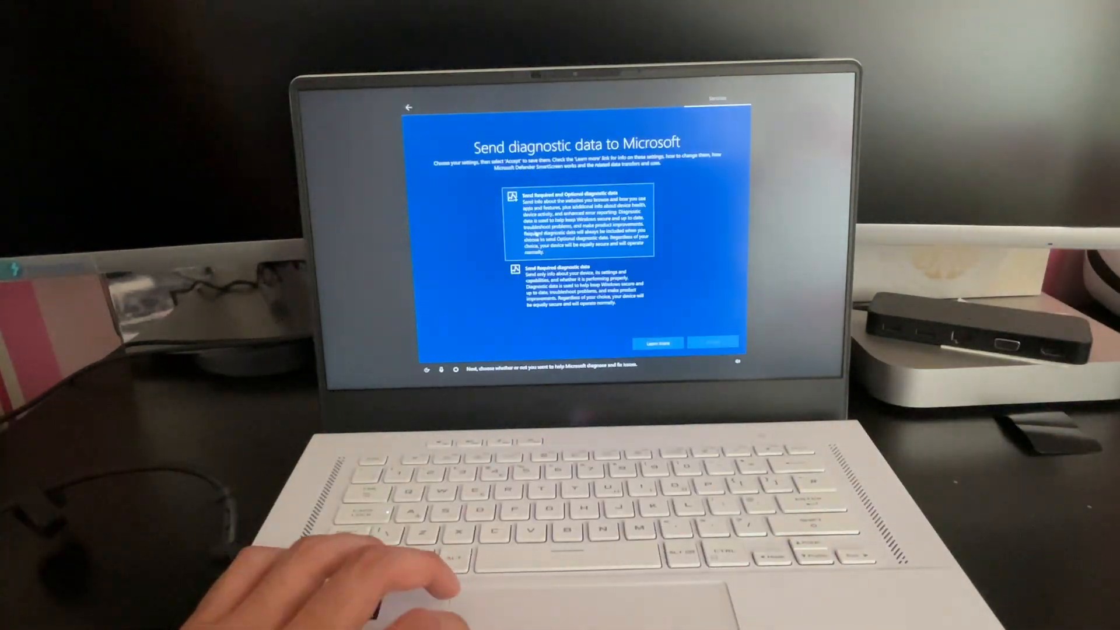
# Accept the diagnostic data settings so Windows starts getting everything ready.
pyautogui.click(713, 343)
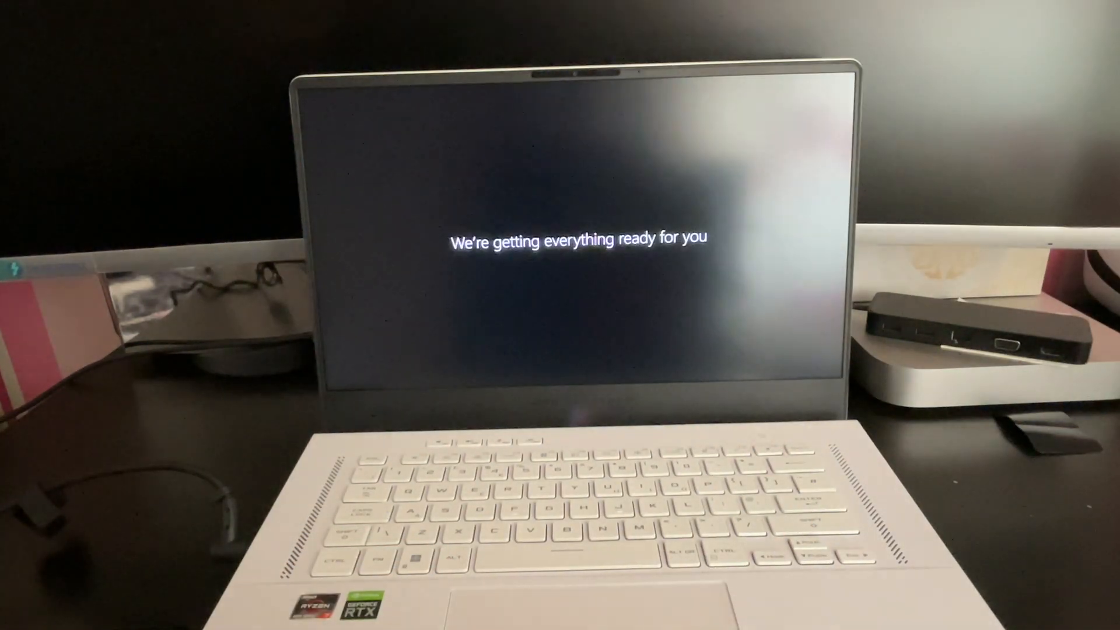